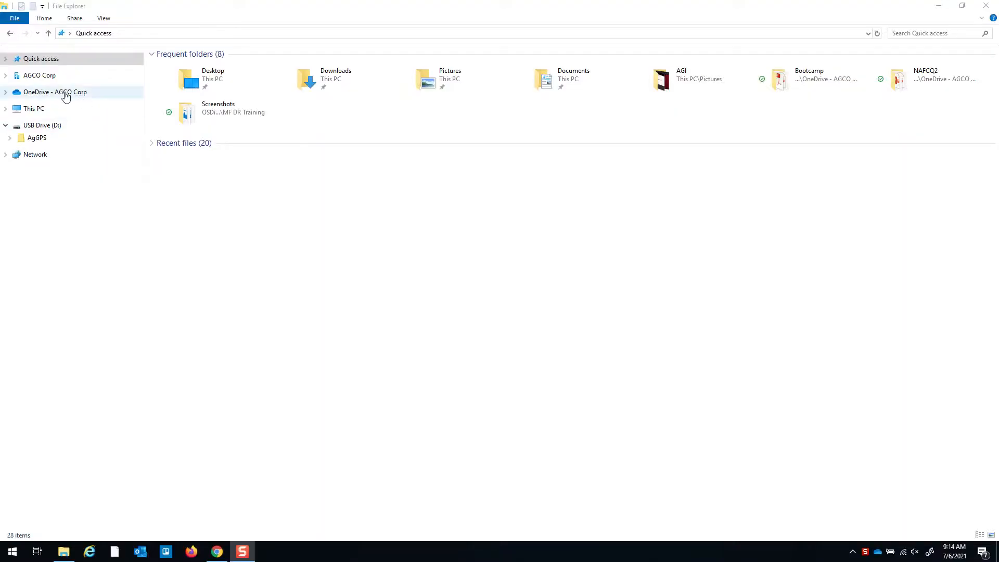
# - Show the USB Drive (D:) contents in File Explorer, revealing the AgGPS folder
pyautogui.click(41, 125)
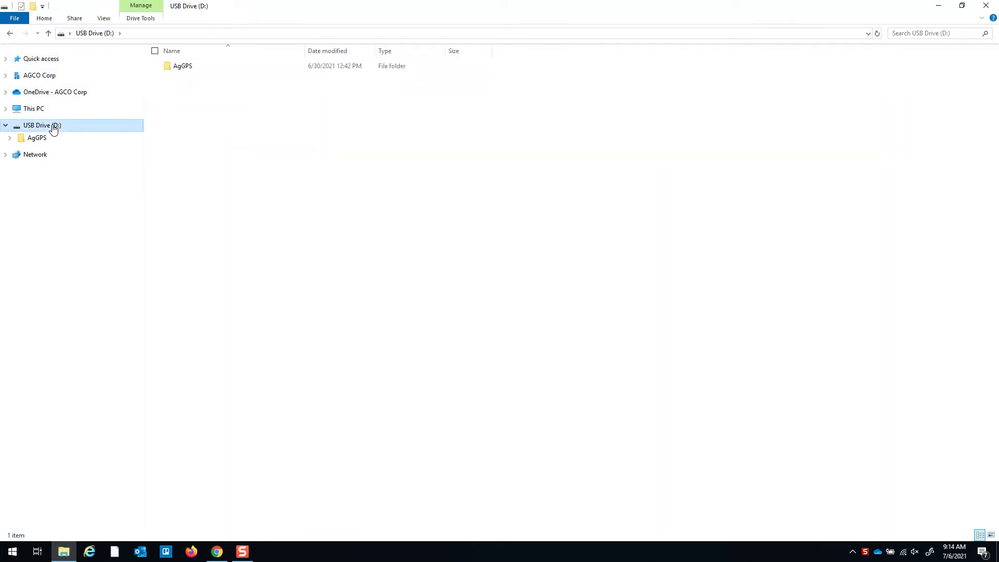
pyautogui.moveTo(233, 65)
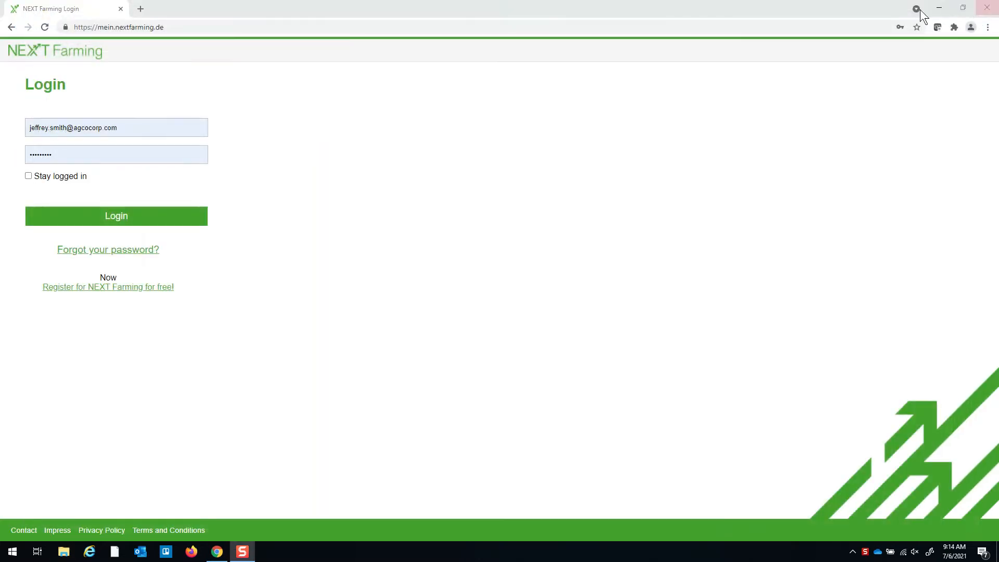
pyautogui.moveTo(852, 554)
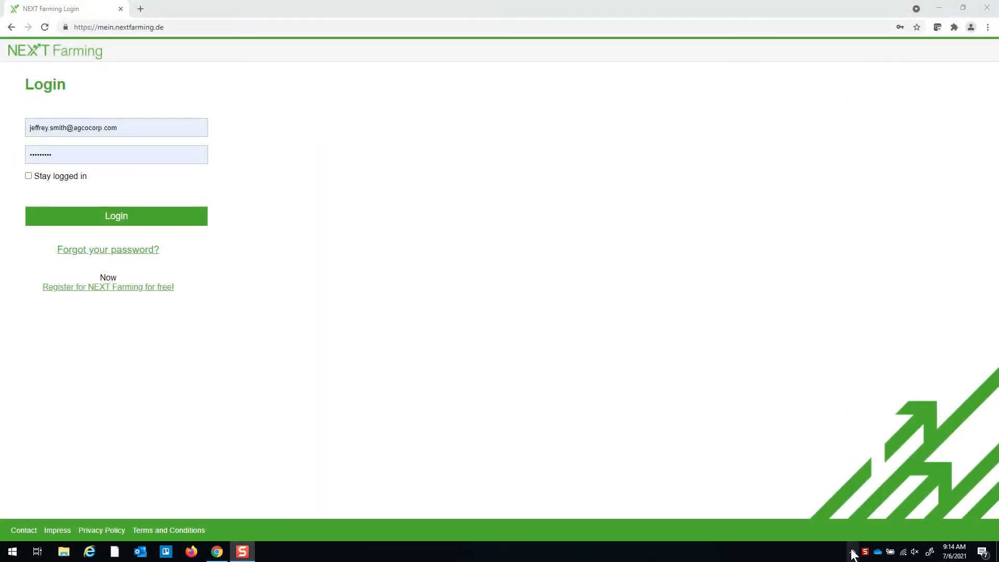
# - Check the tray for the Wayline Converter client, then log in to NEXT Farming
pyautogui.click(864, 552)
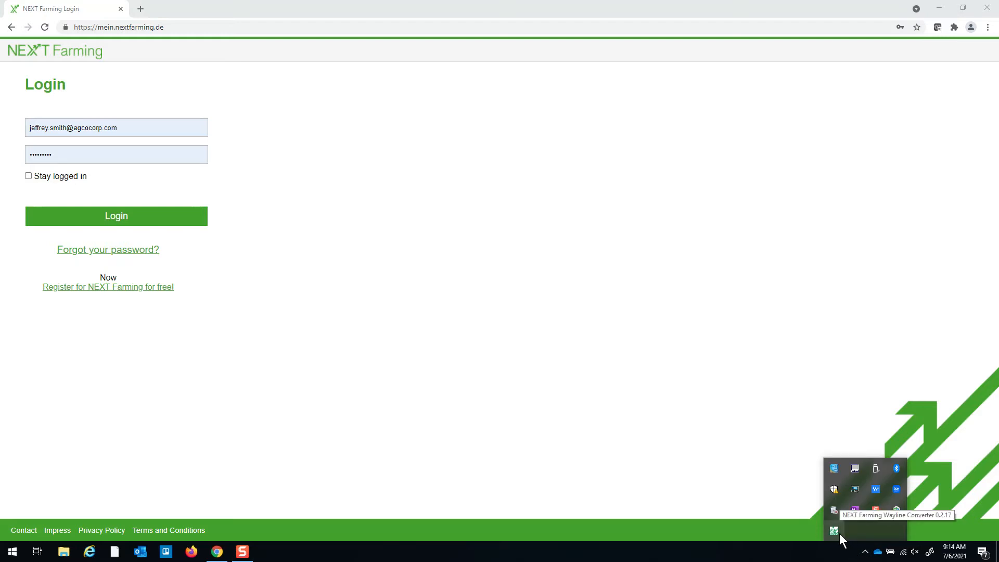
pyautogui.moveTo(789, 482)
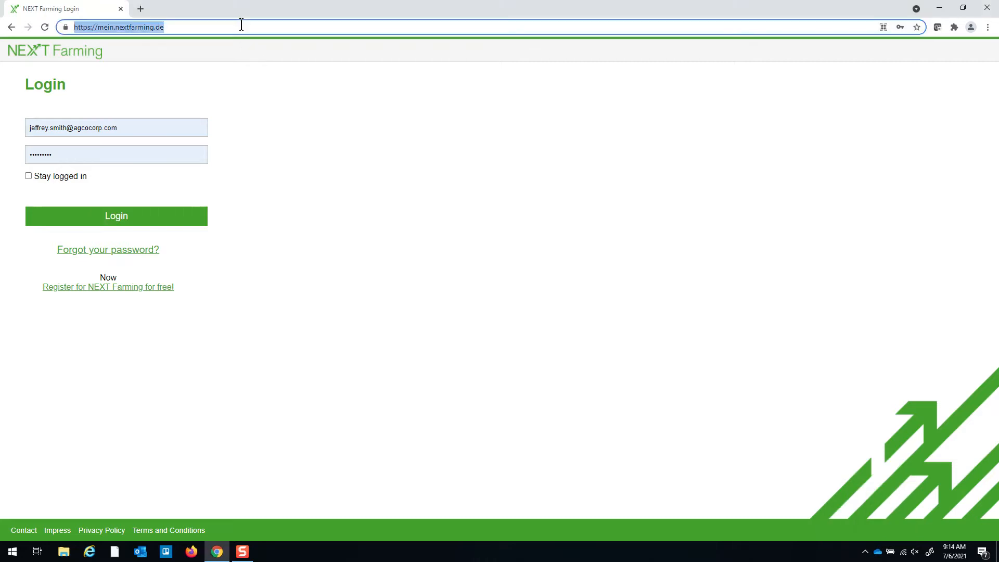
pyautogui.moveTo(144, 95)
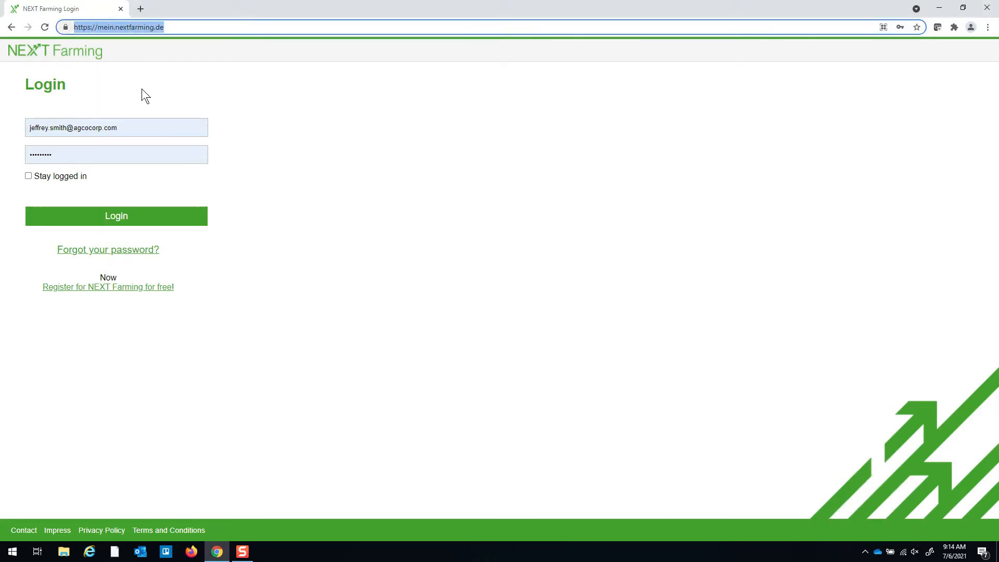
pyautogui.moveTo(183, 228)
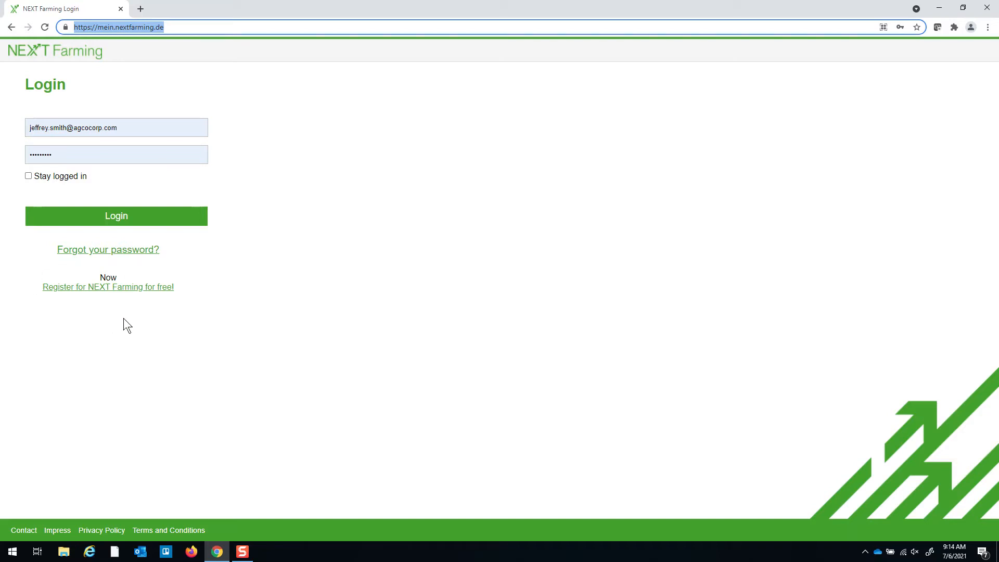
pyautogui.moveTo(193, 258)
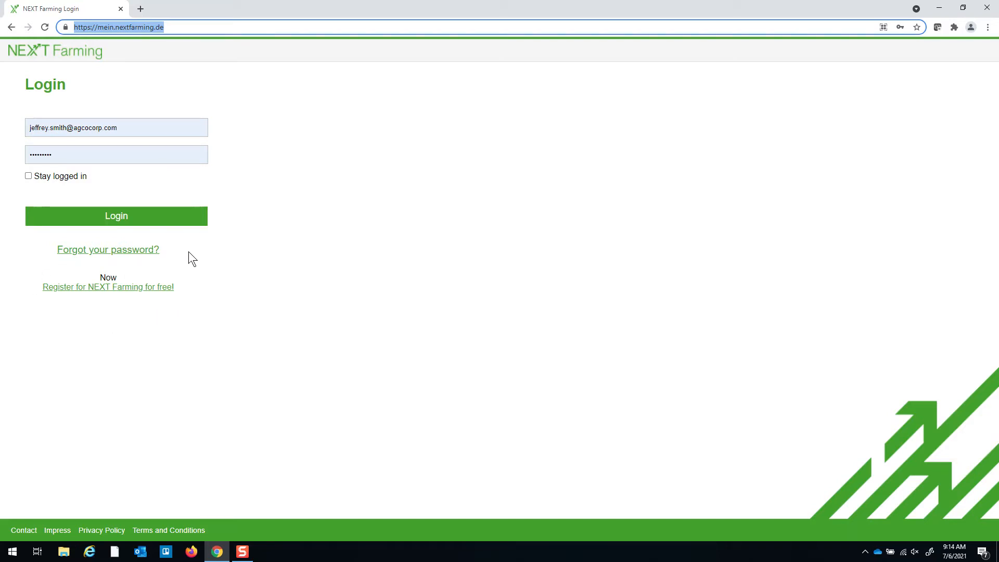
pyautogui.click(116, 215)
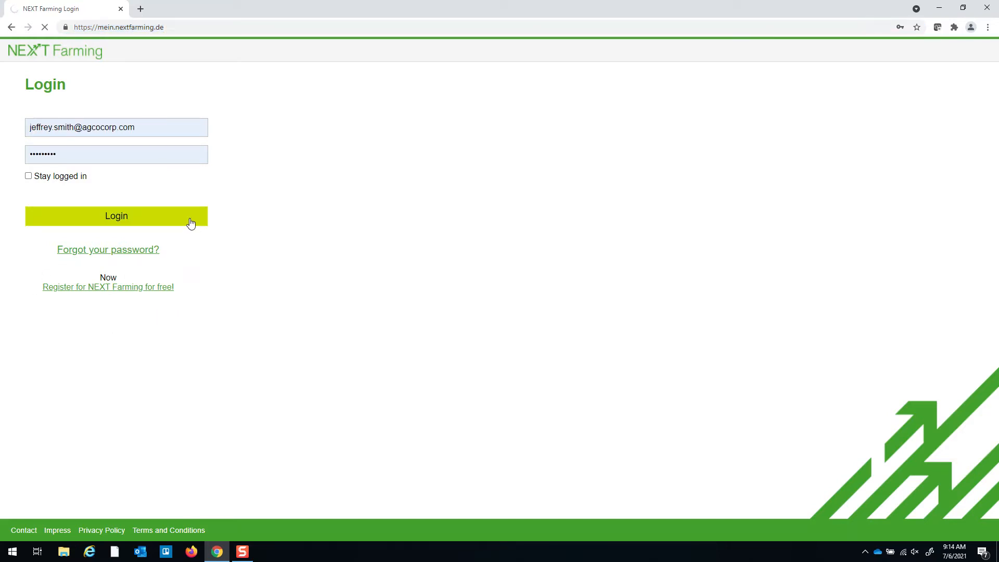
# - Launch 'Waylineconverter powered by FUSE' in a new tab from the sidebar
pyautogui.click(116, 215)
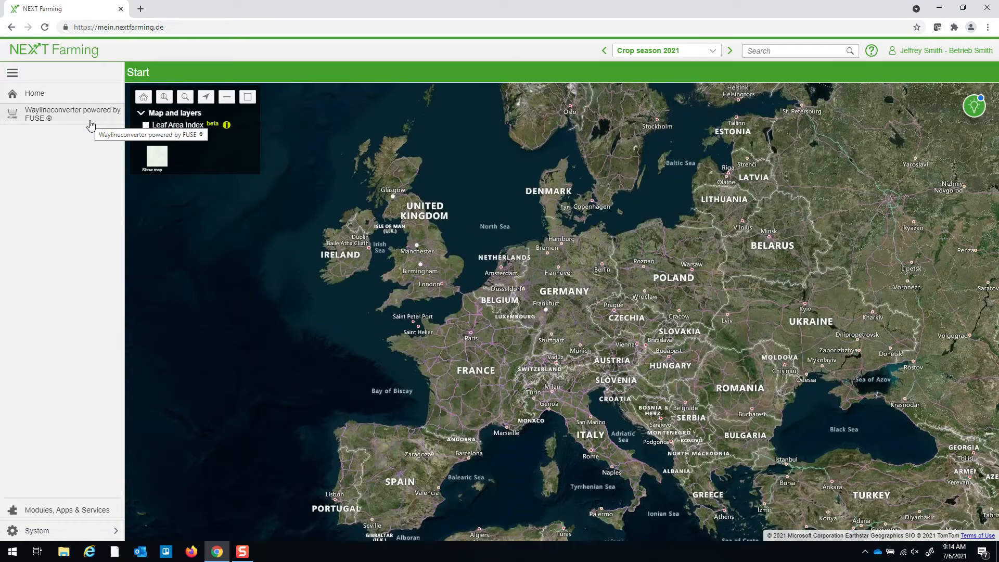
pyautogui.click(72, 113)
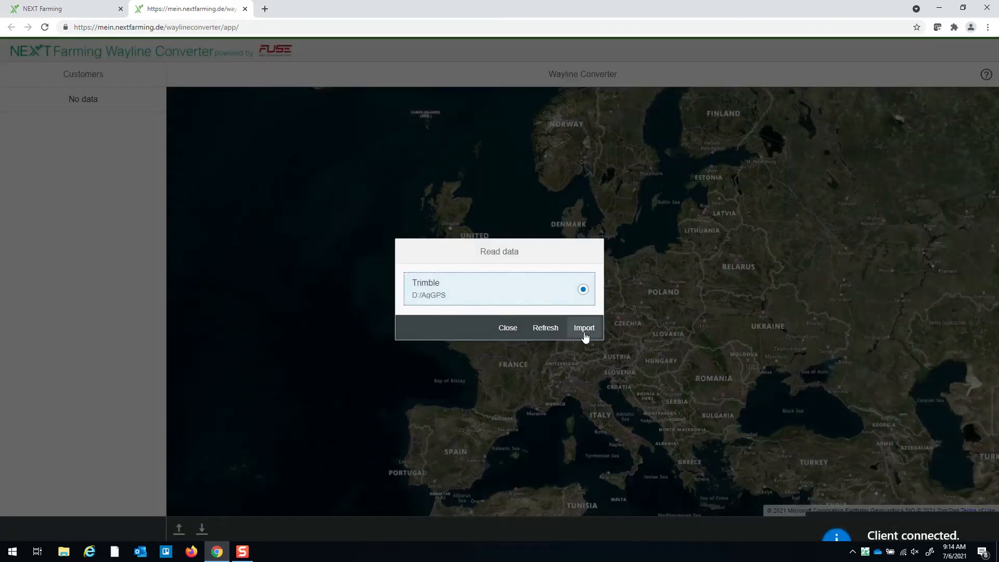
# - Import the D:/AgGPS data and expand customer AGCO, field MF 1, toggling its boundary display
pyautogui.click(583, 327)
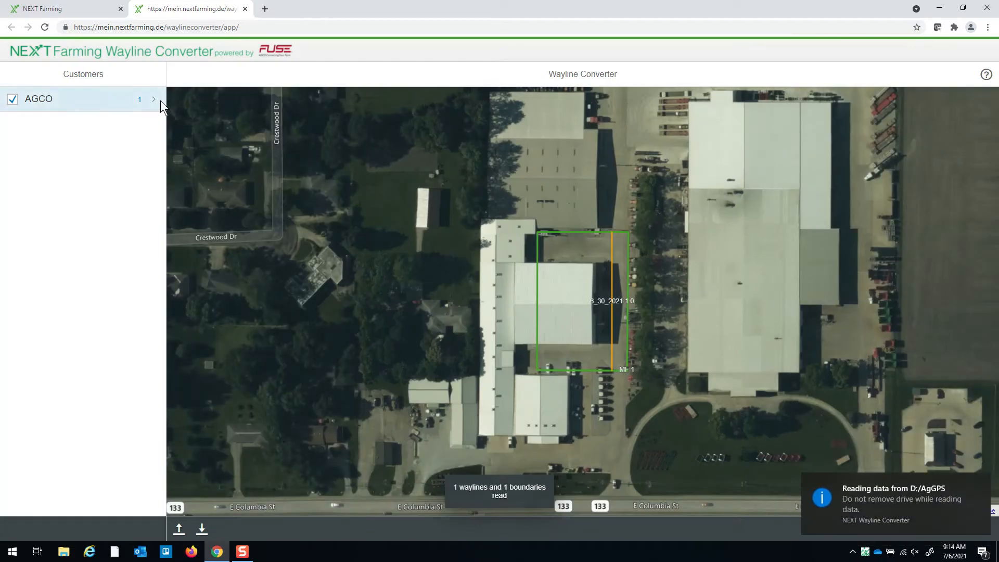
pyautogui.click(153, 99)
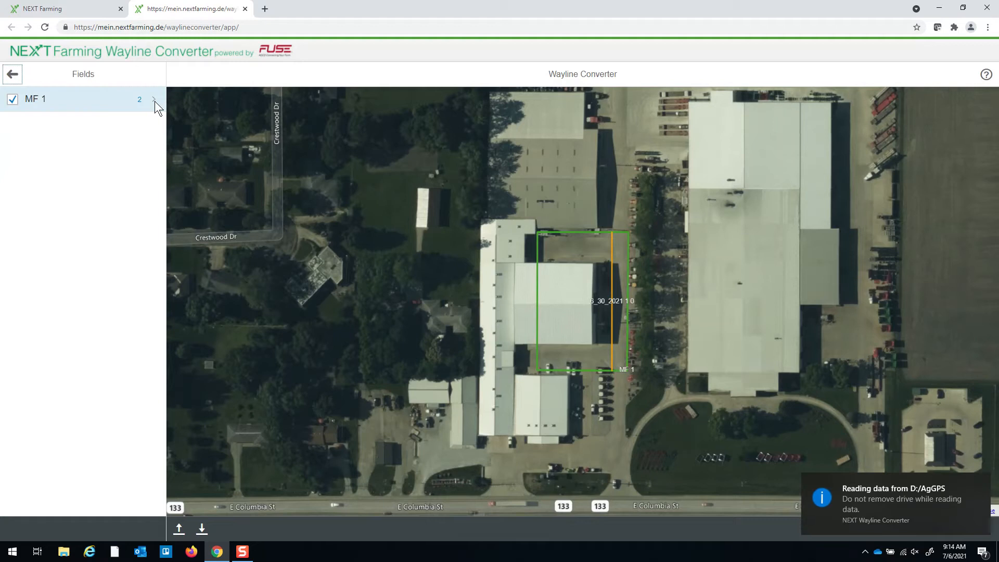
pyautogui.click(158, 99)
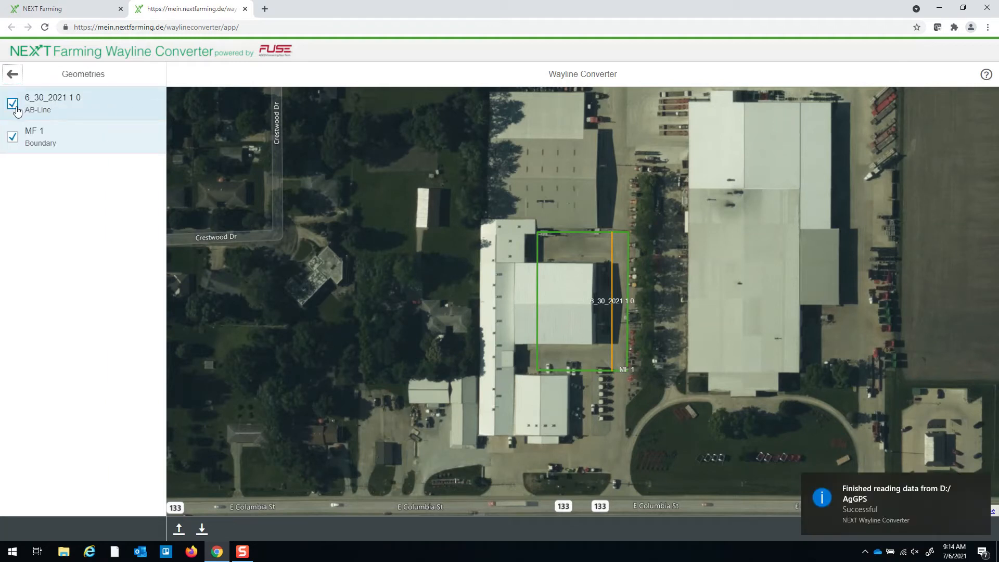
pyautogui.click(12, 103)
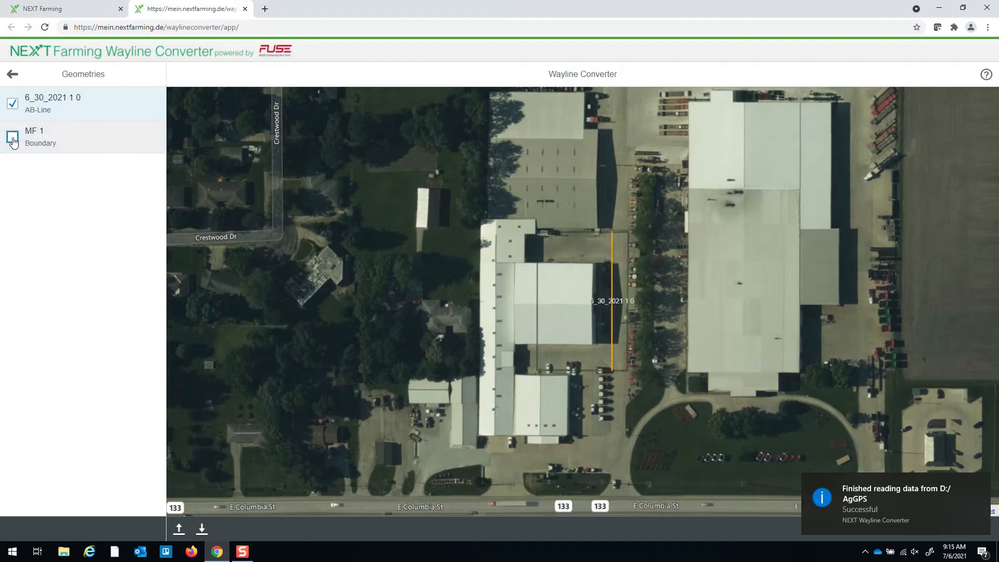
pyautogui.click(12, 137)
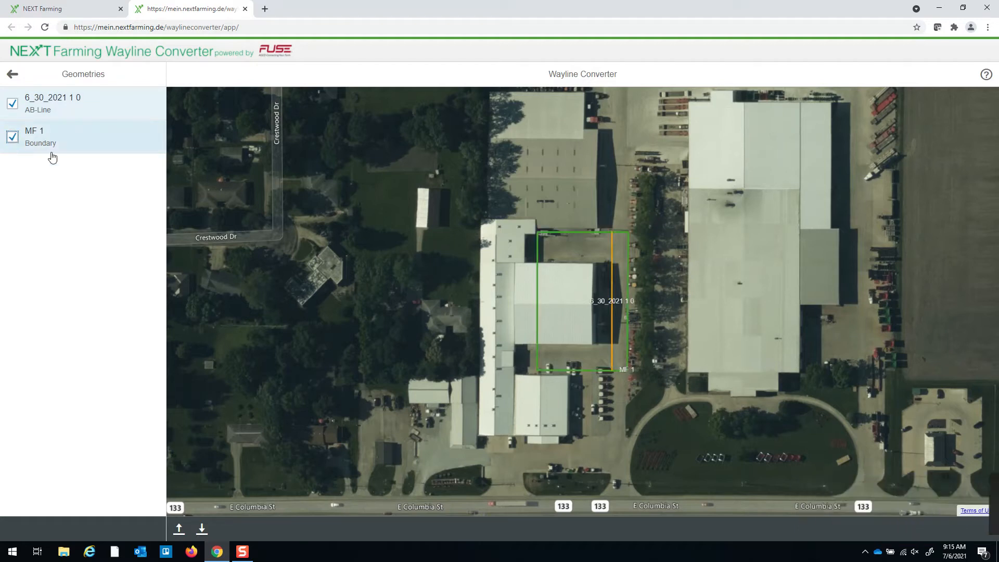
pyautogui.moveTo(202, 529)
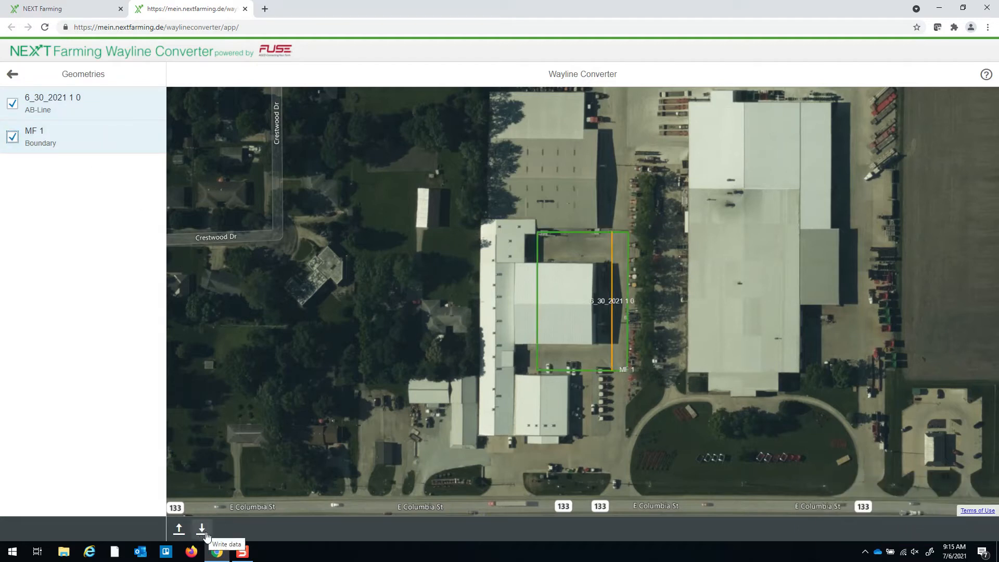
# - Export 1 wayline and 1 boundary to D:/ as ISOXML 3.3, then switch to File Explorer
pyautogui.click(202, 530)
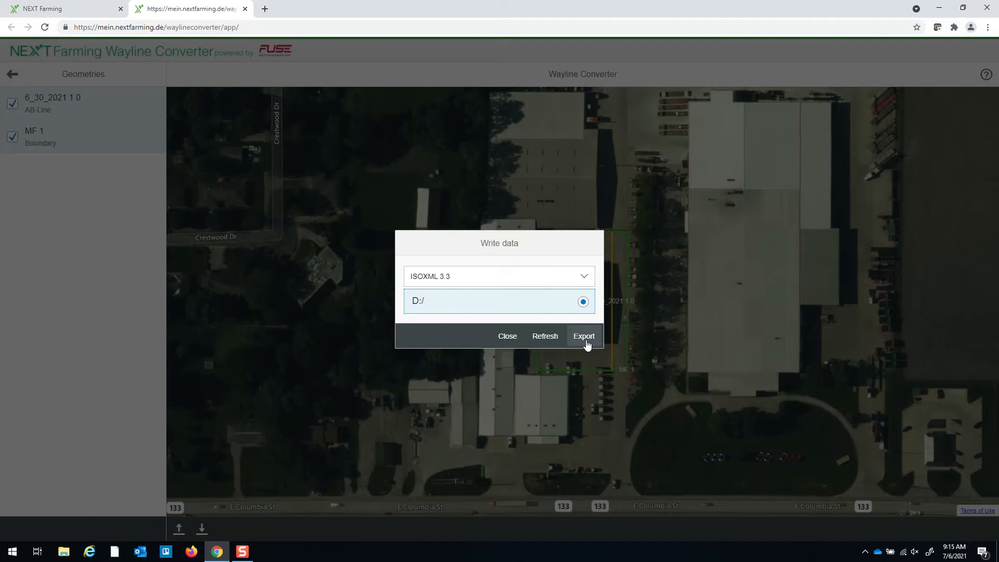
pyautogui.click(583, 335)
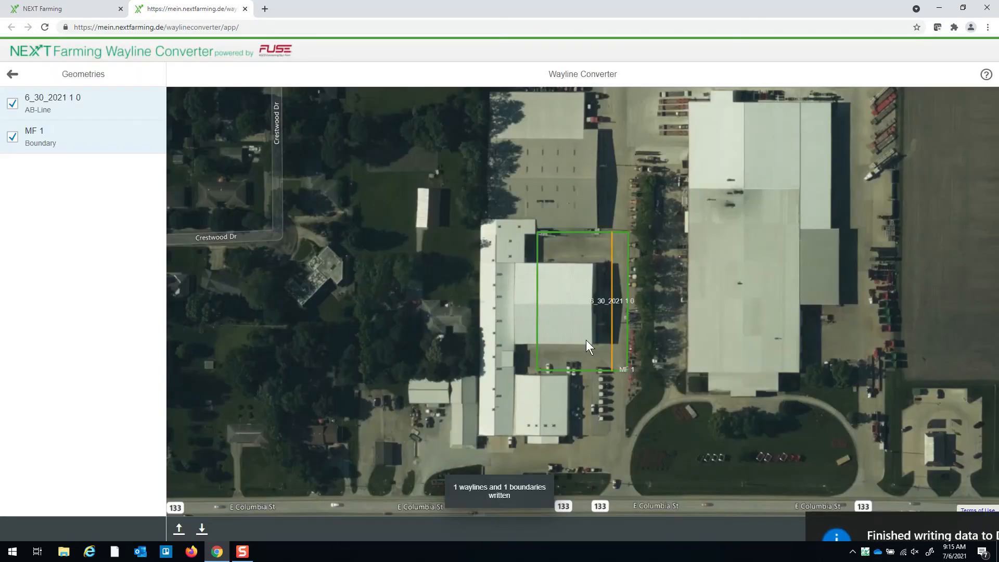
pyautogui.moveTo(105, 512)
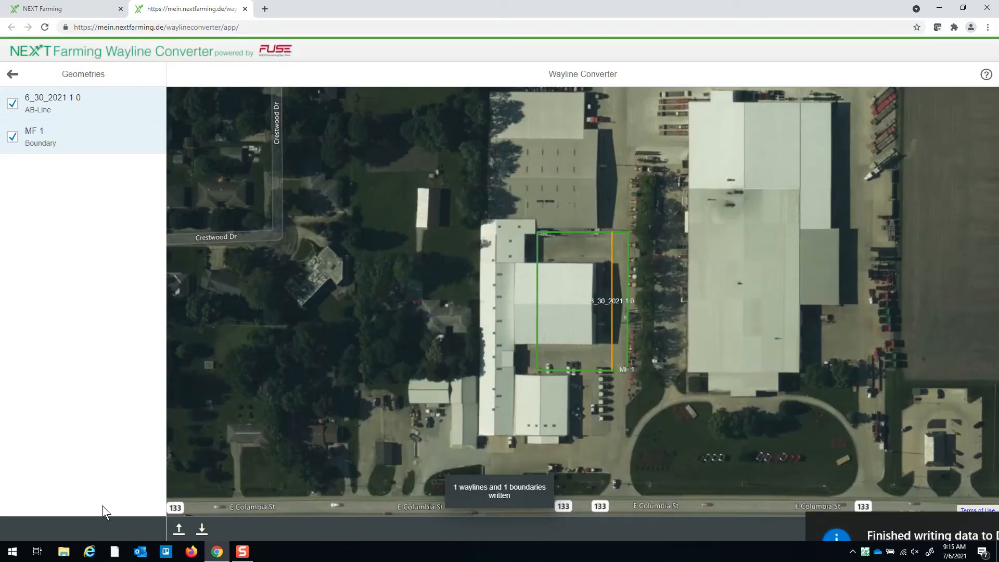
pyautogui.click(63, 551)
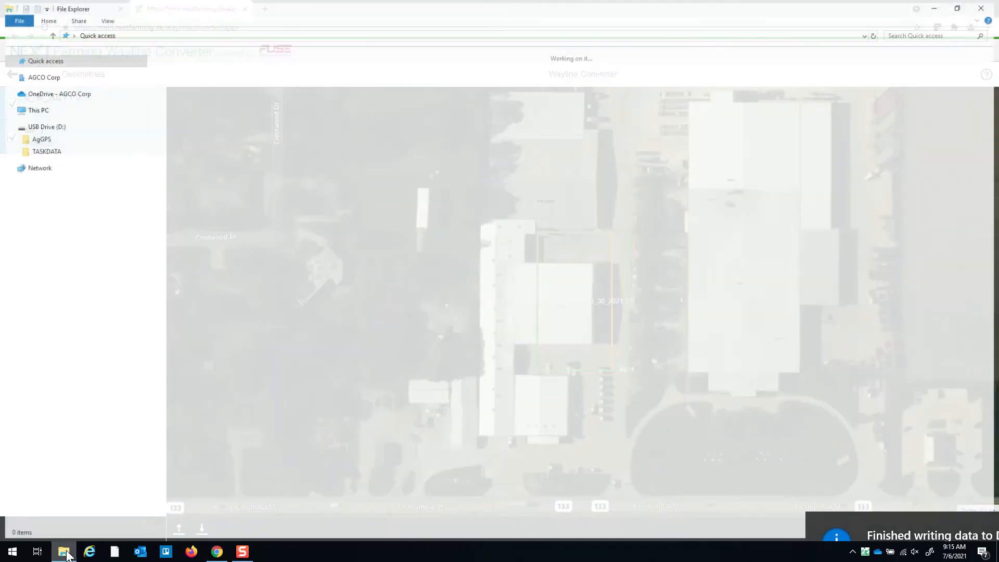
# - Open the TASKDATA folder on USB Drive (D:) to view its TASKDATA XML file
pyautogui.click(45, 125)
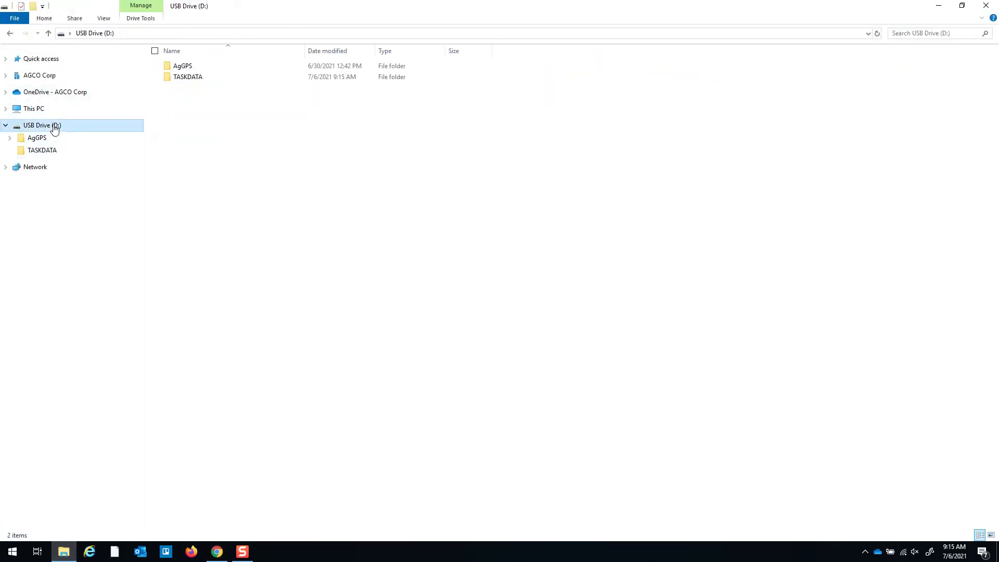
pyautogui.doubleClick(187, 77)
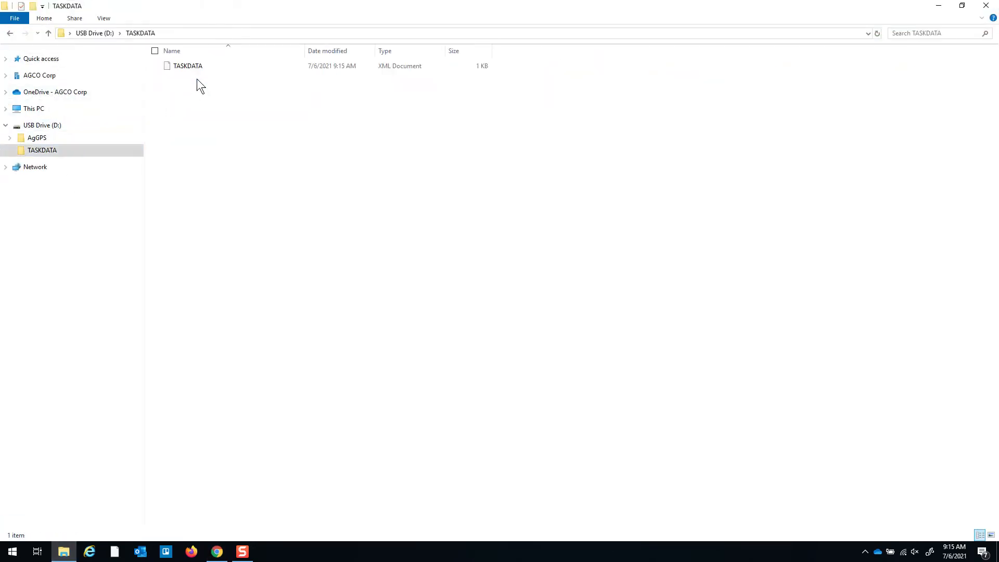
pyautogui.moveTo(205, 70)
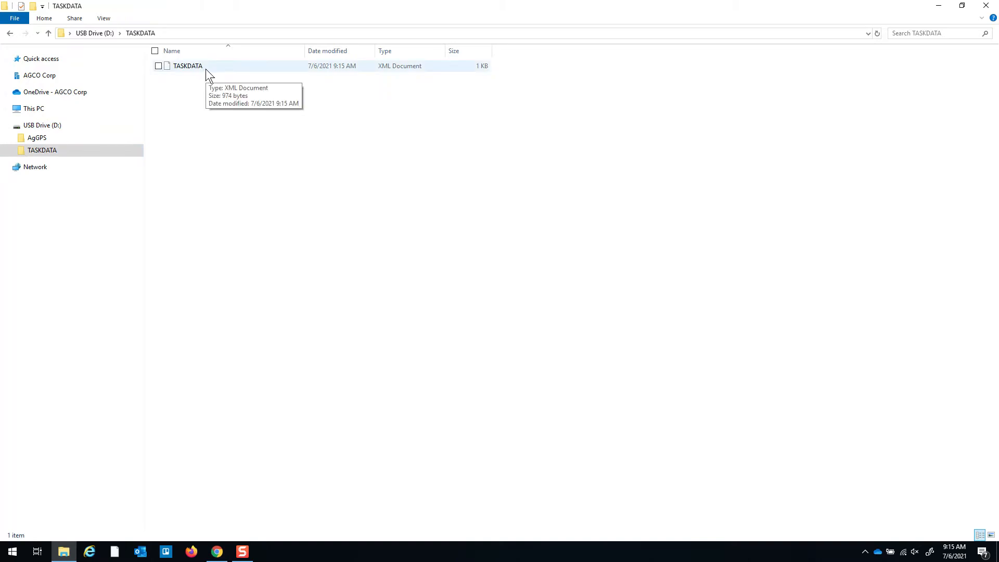